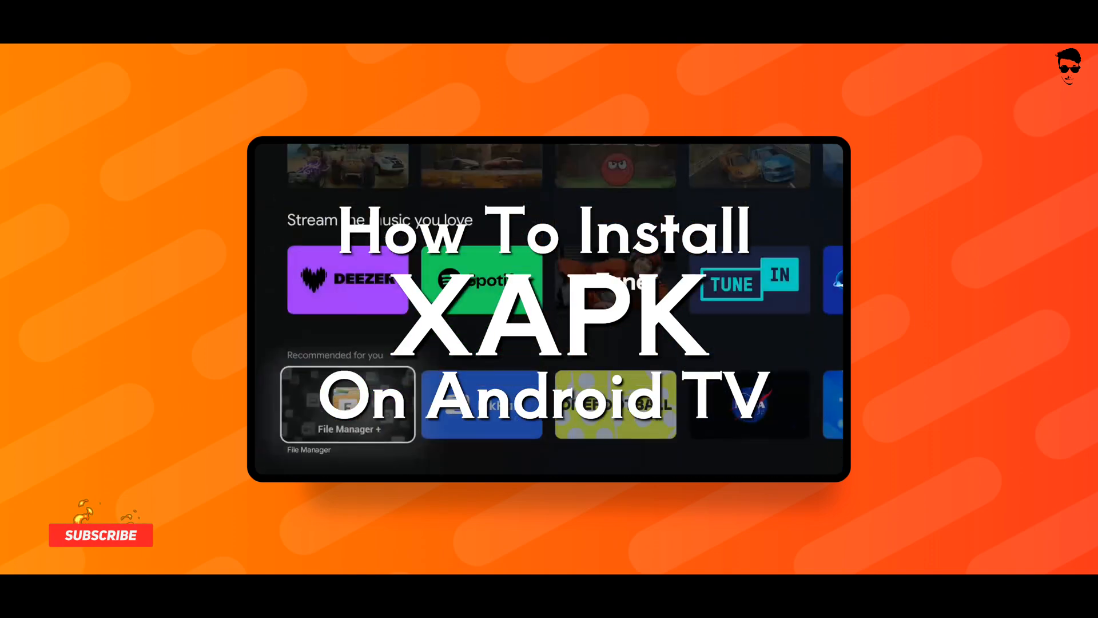
Switch Google TV to the Apps tab showing installed apps
left_click(101, 536)
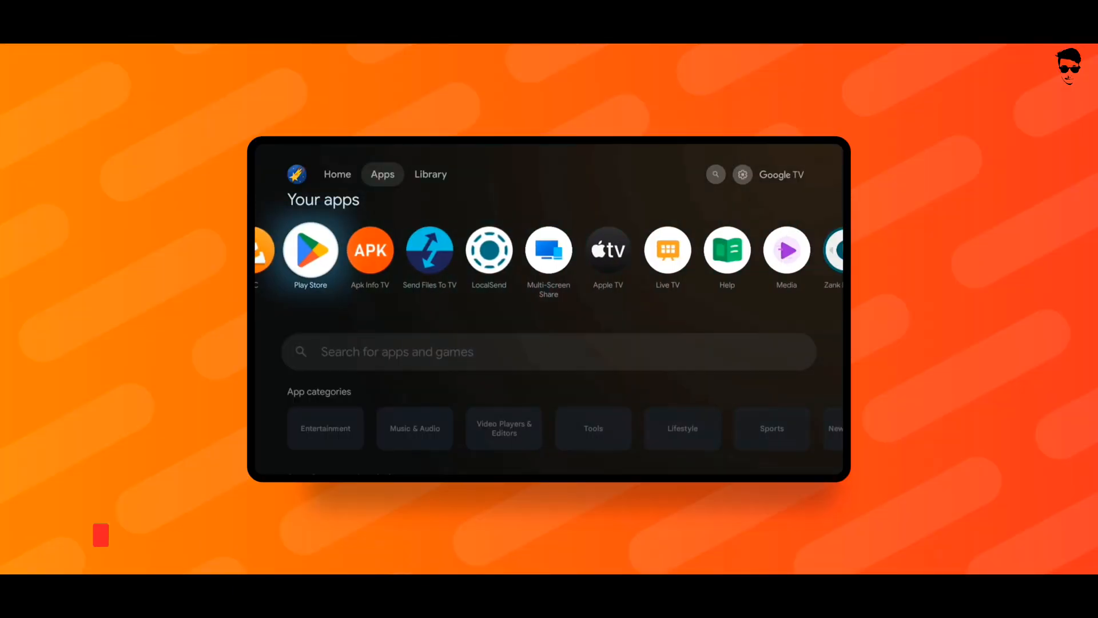
Search Play Store for 'xa' and launch the installed XAPK APK Installer
left_click(309, 250)
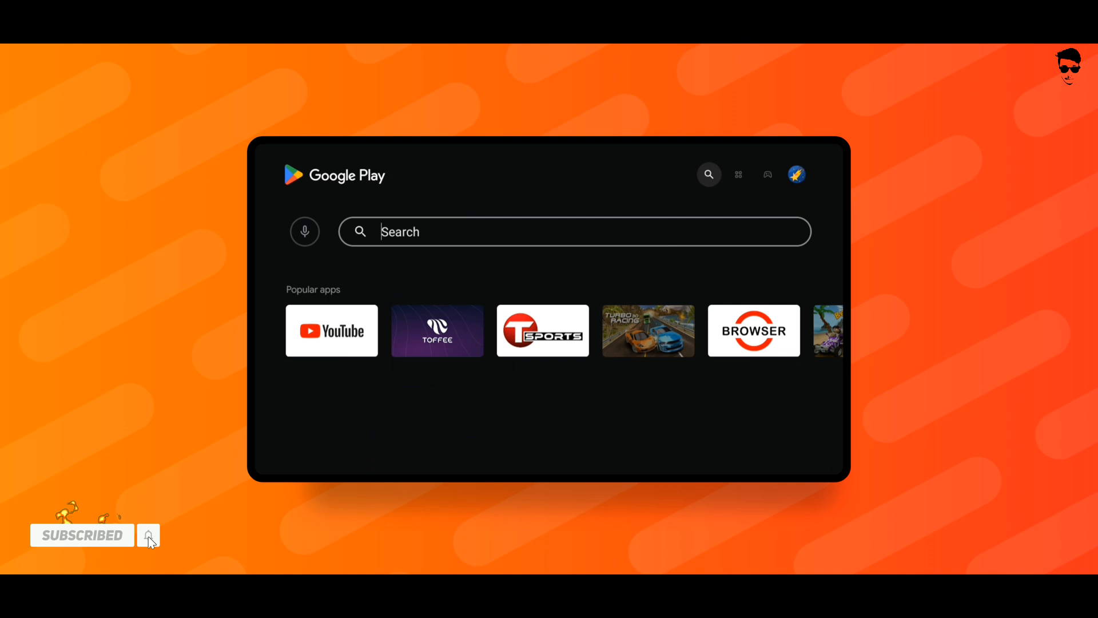
type("xa")
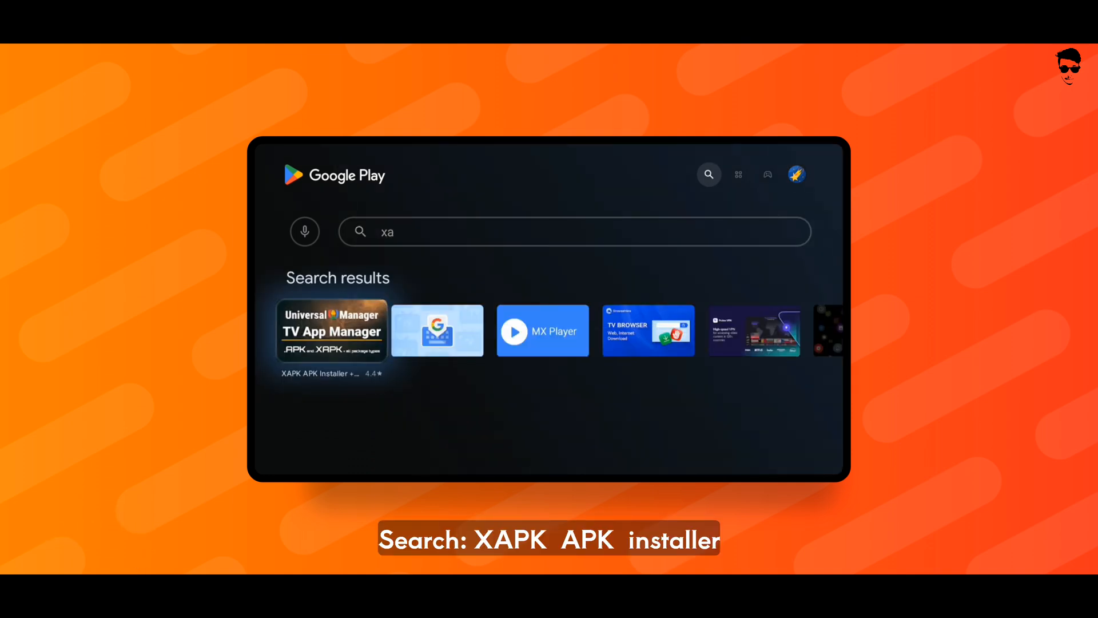
left_click(331, 330)
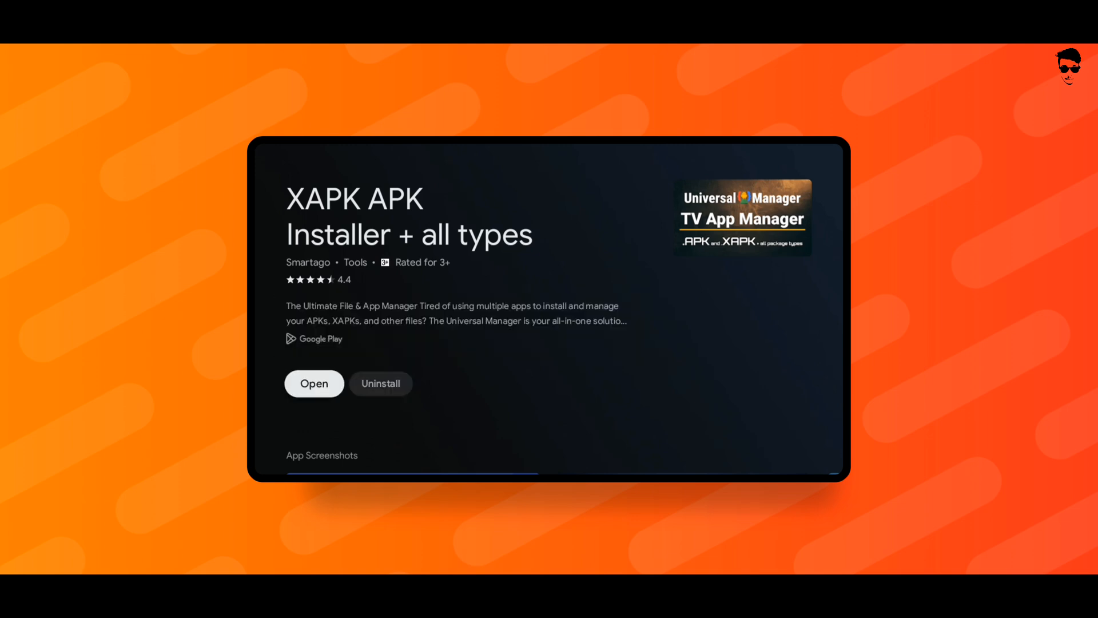
left_click(314, 383)
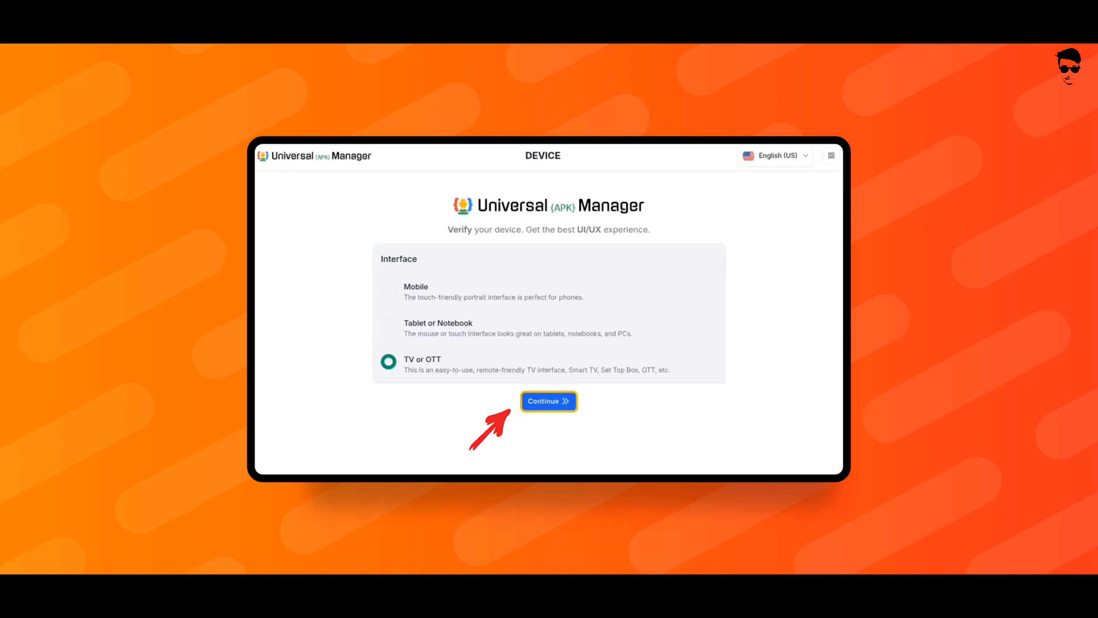
Choose the TV interface and grant Manage All Files permission
left_click(549, 401)
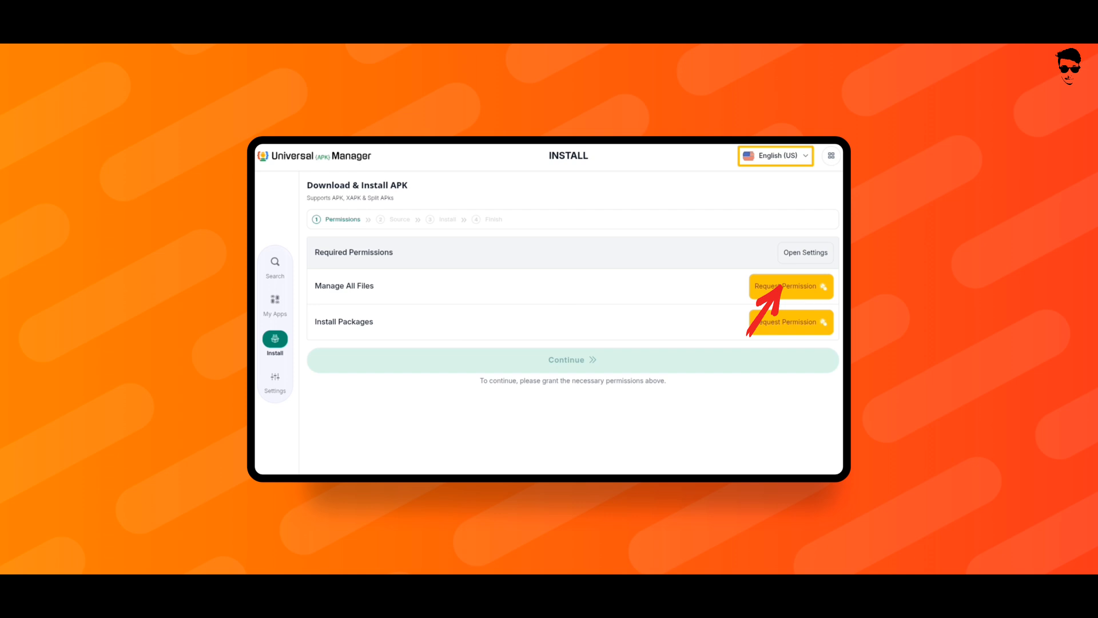
left_click(790, 286)
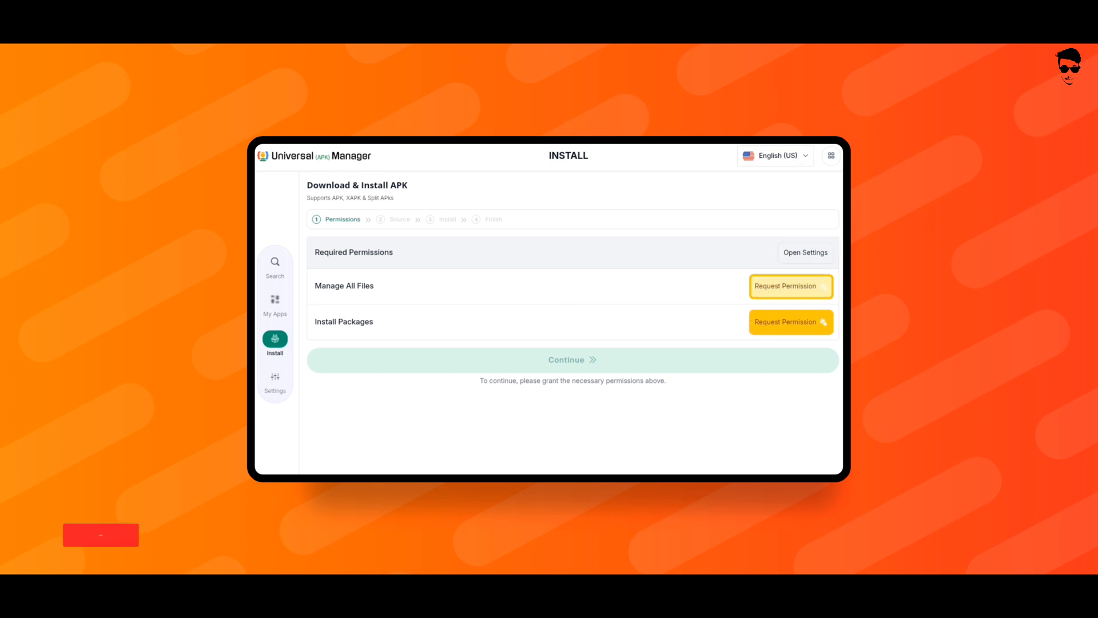
left_click(790, 286)
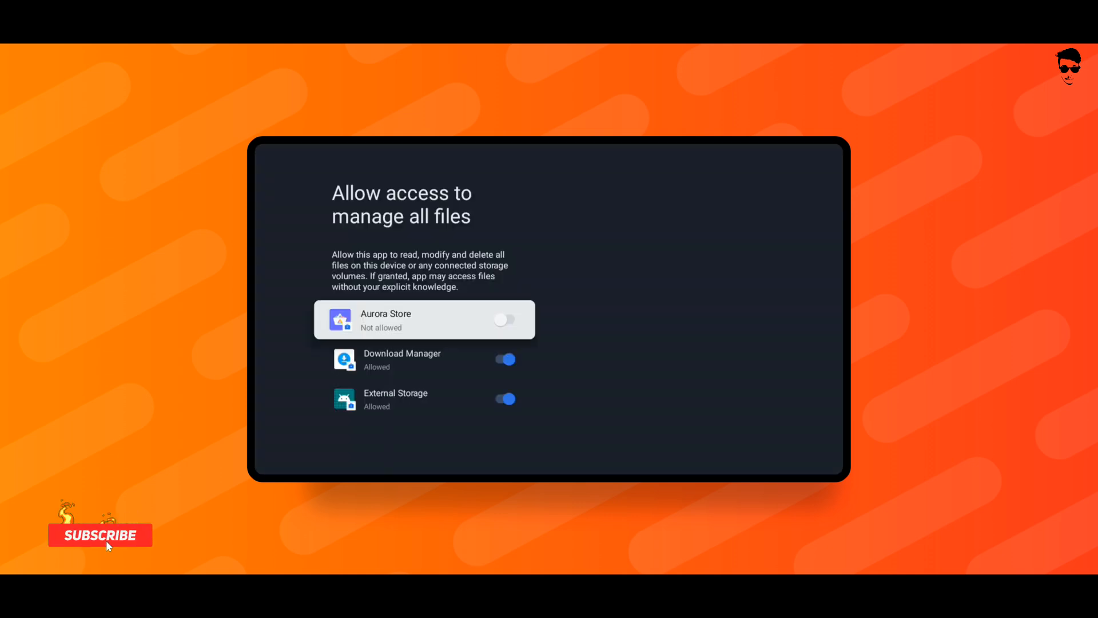
scroll("down", 3)
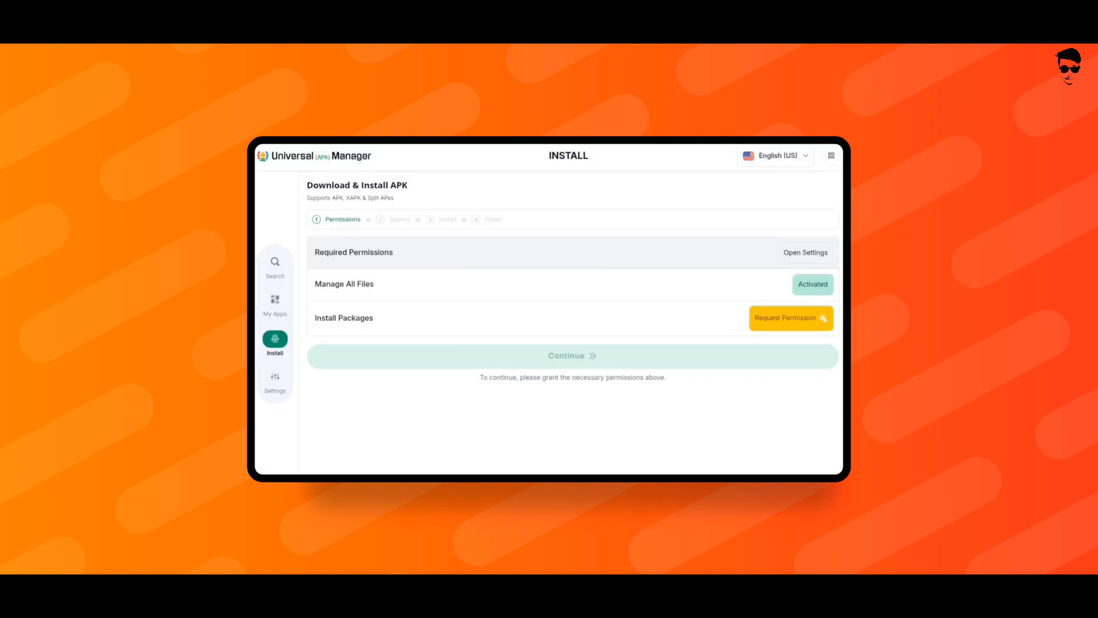
Allow Universal File & App Manager to install unknown apps
left_click(790, 318)
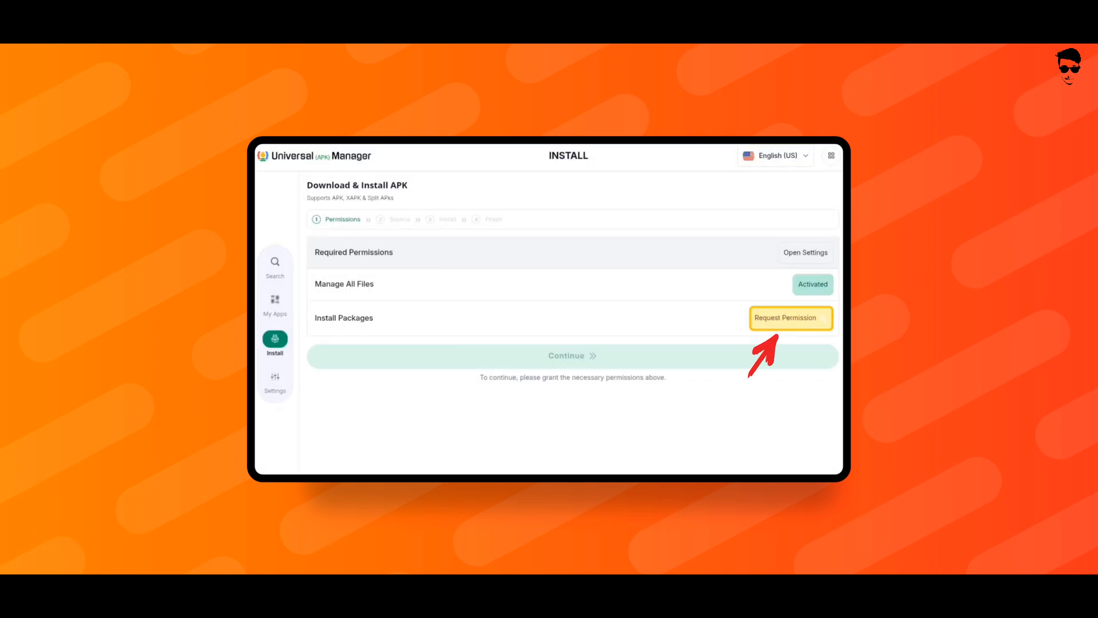
left_click(790, 318)
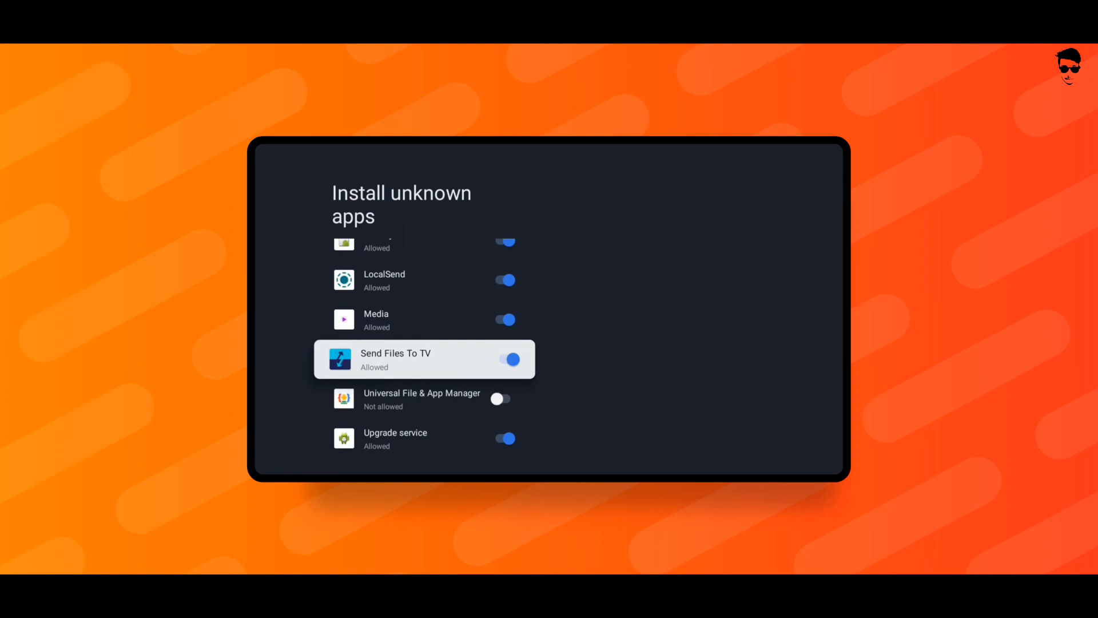
left_click(499, 399)
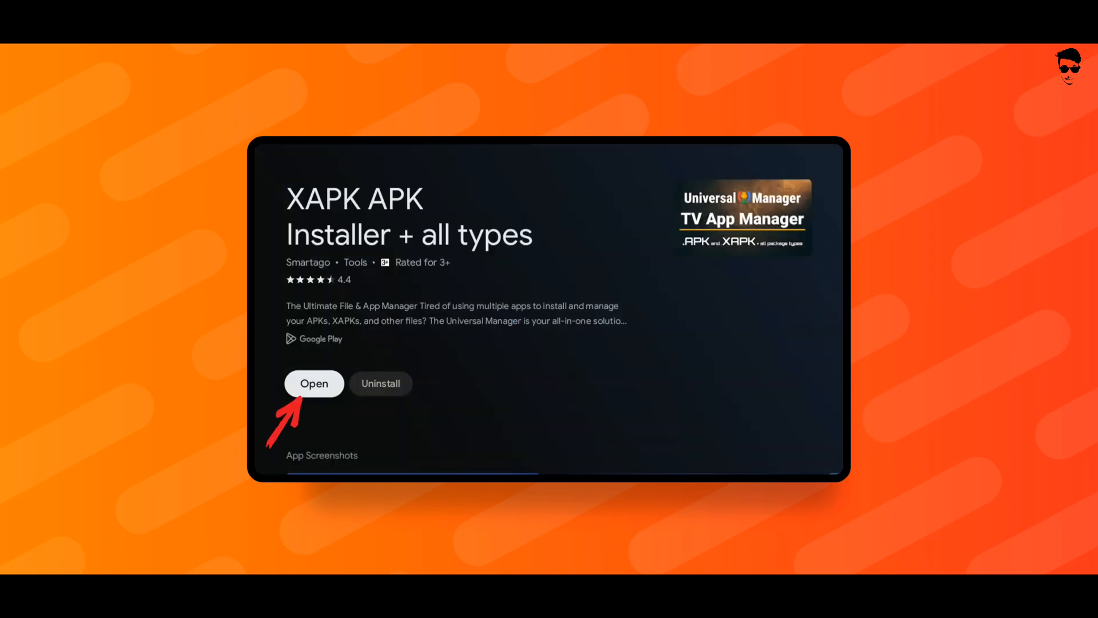
Relaunch the installer and run 'Find automatic .APK, .XAPK, .APKs' on local storage
left_click(315, 383)
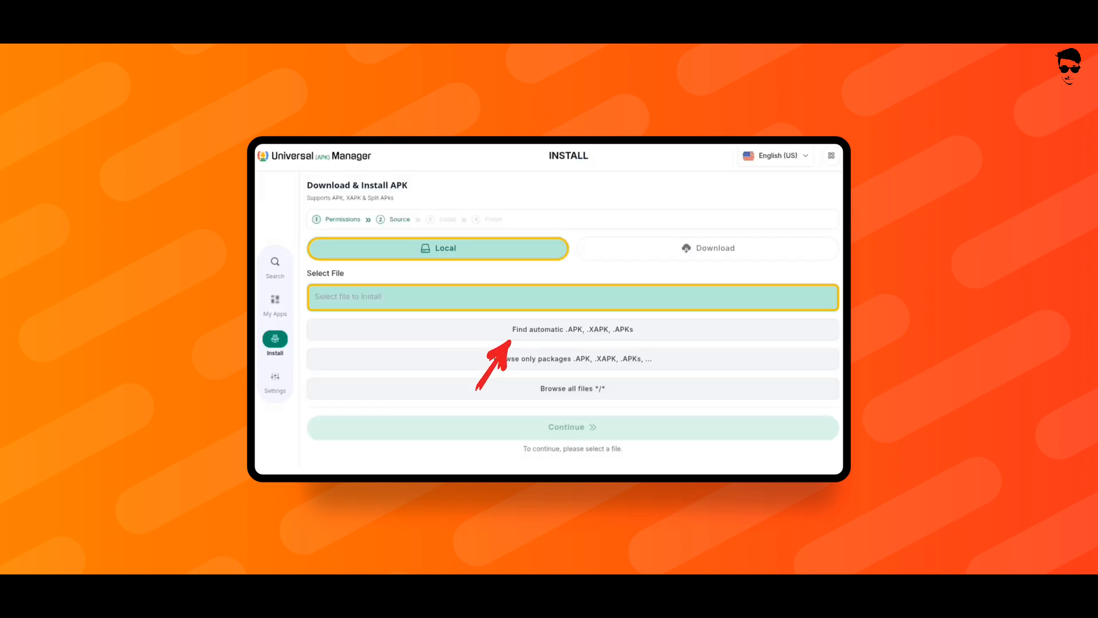
left_click(572, 330)
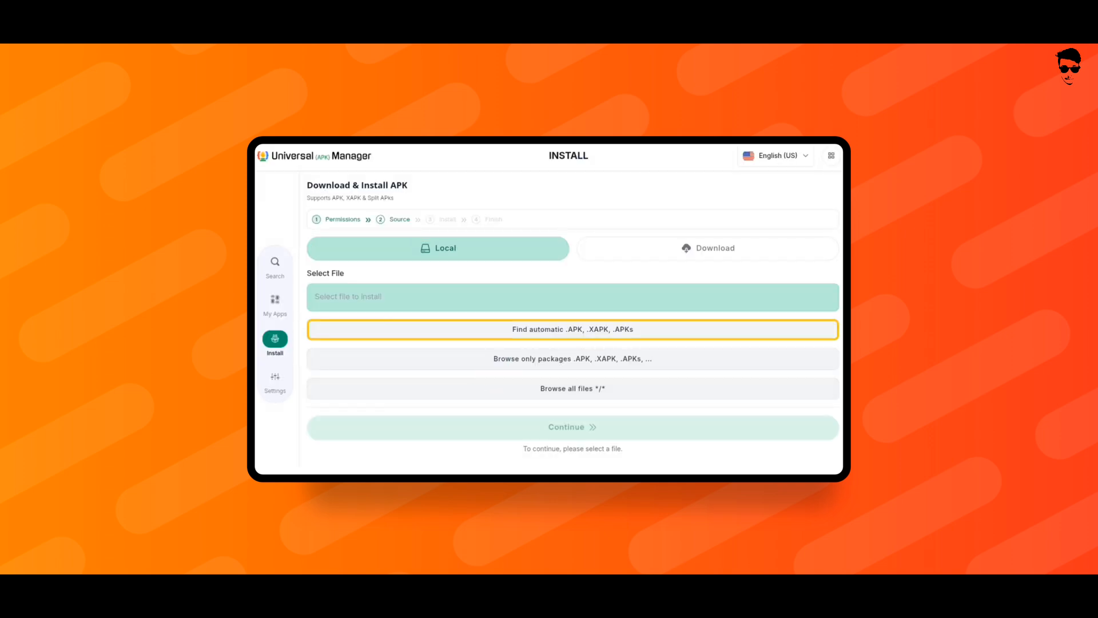
left_click(571, 330)
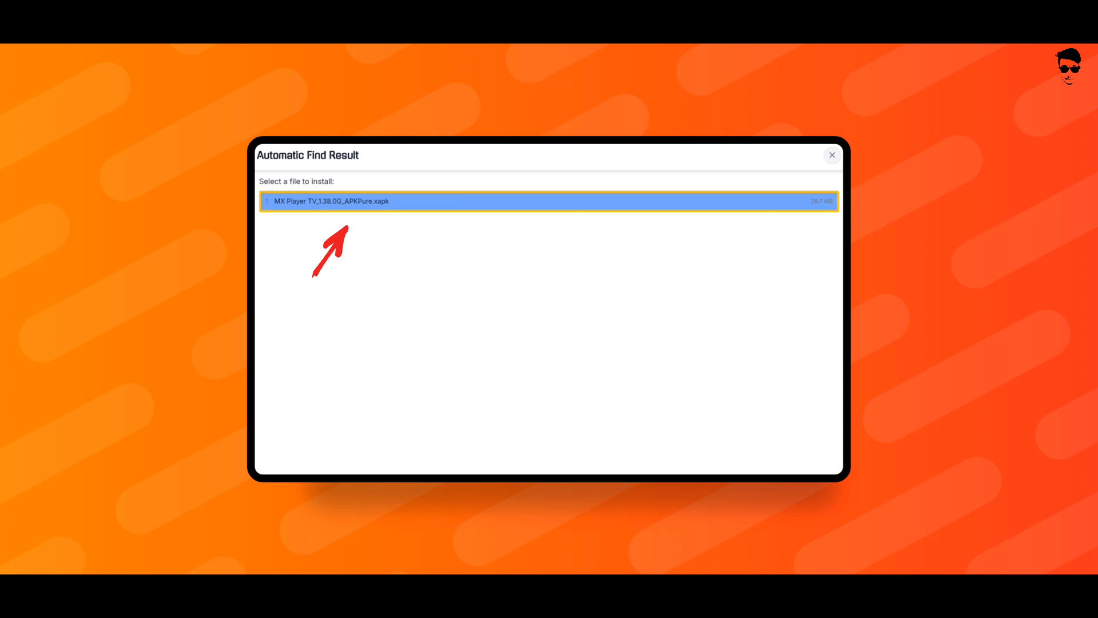
Select the MX Player TV .xapk and confirm 'Yes, I'm sure' to prepare it
left_click(549, 201)
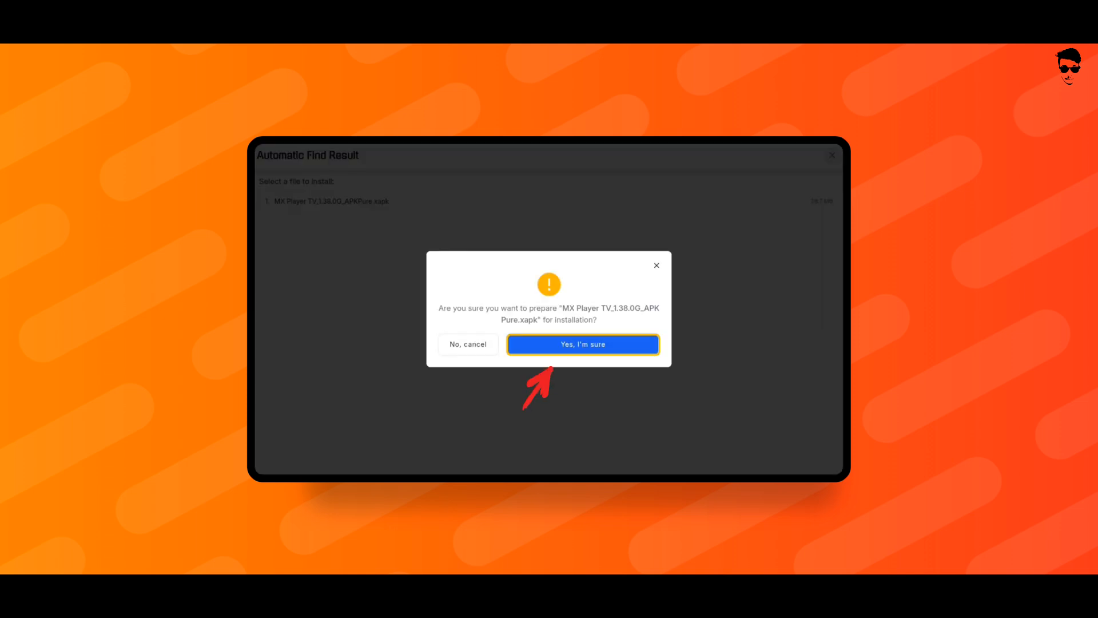
left_click(582, 344)
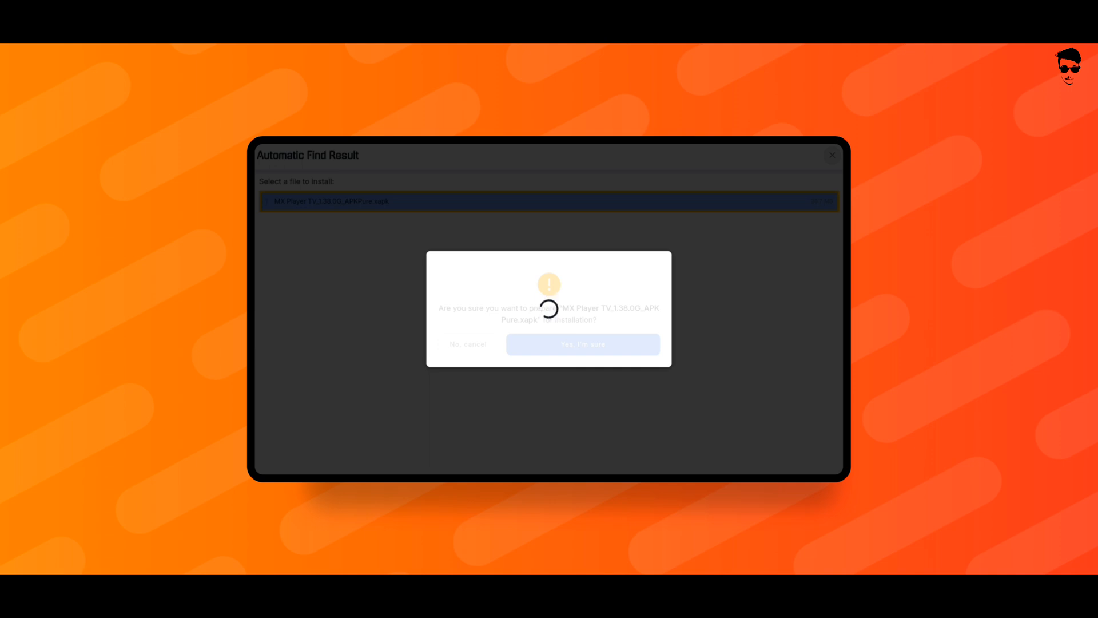
left_click(583, 344)
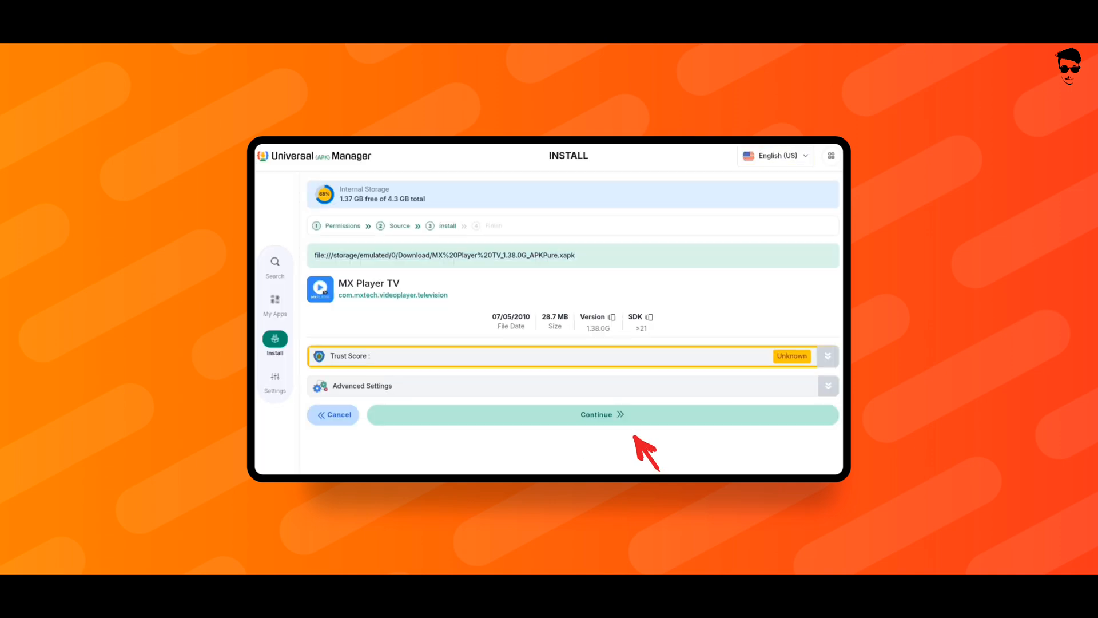
Install MX Player TV until 'The application is ready', then return to Google TV Apps
left_click(601, 414)
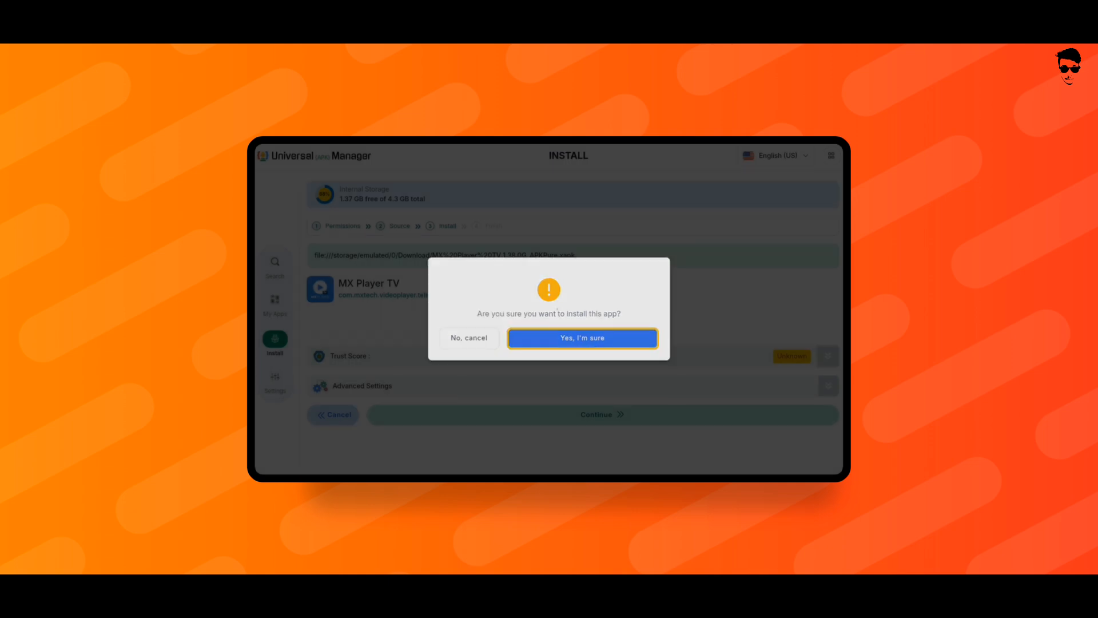
left_click(582, 338)
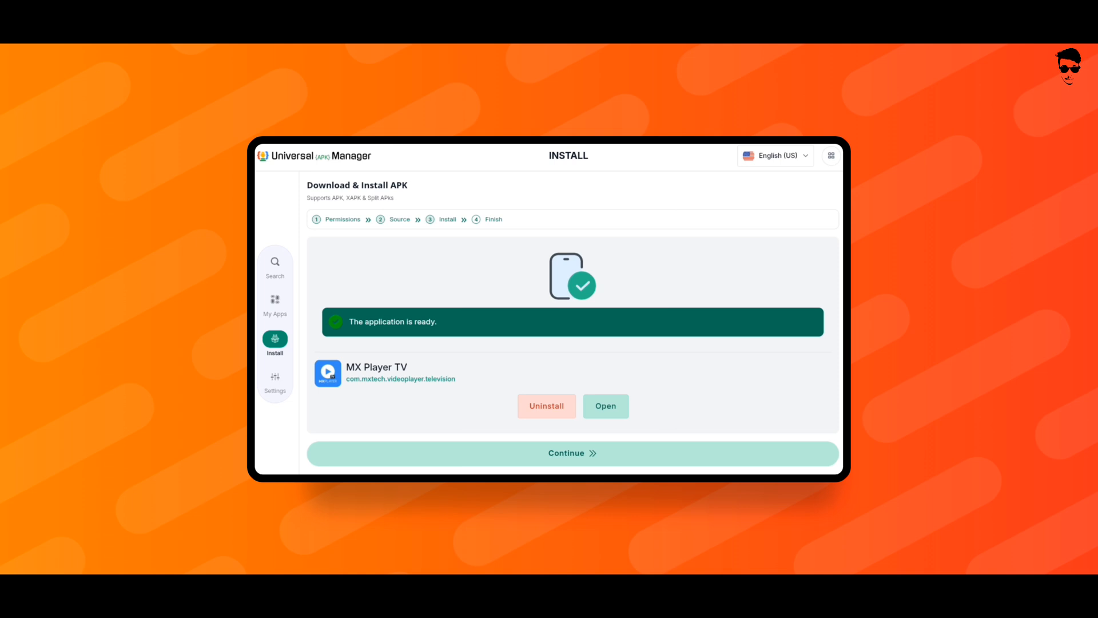
left_click(605, 405)
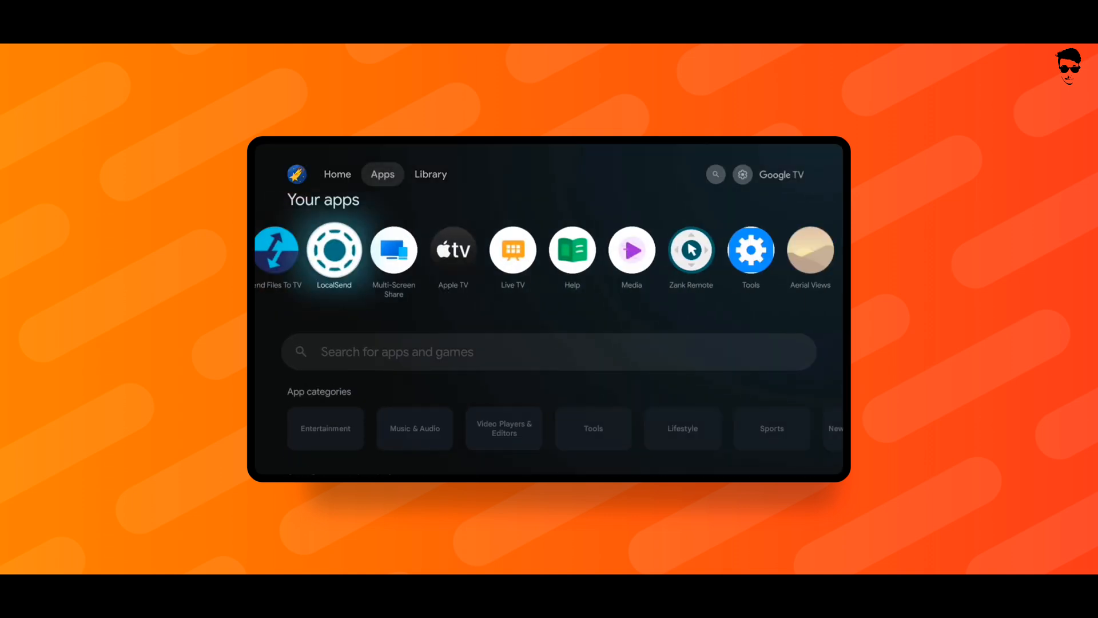